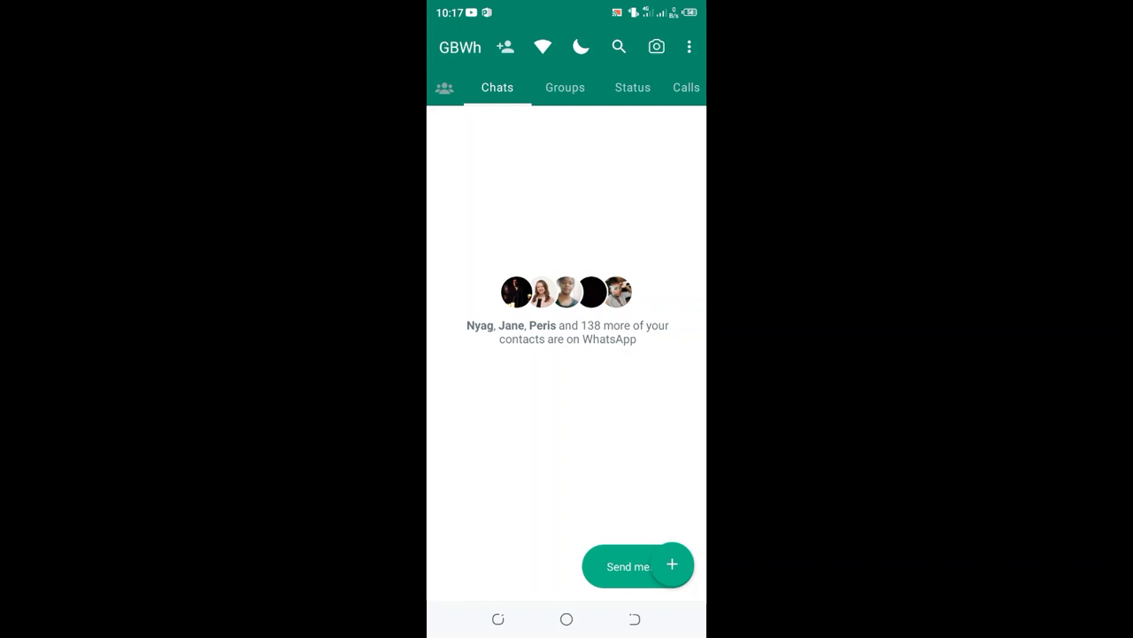
Start a new chat from the floating action button to reach the Select contact list
click(673, 563)
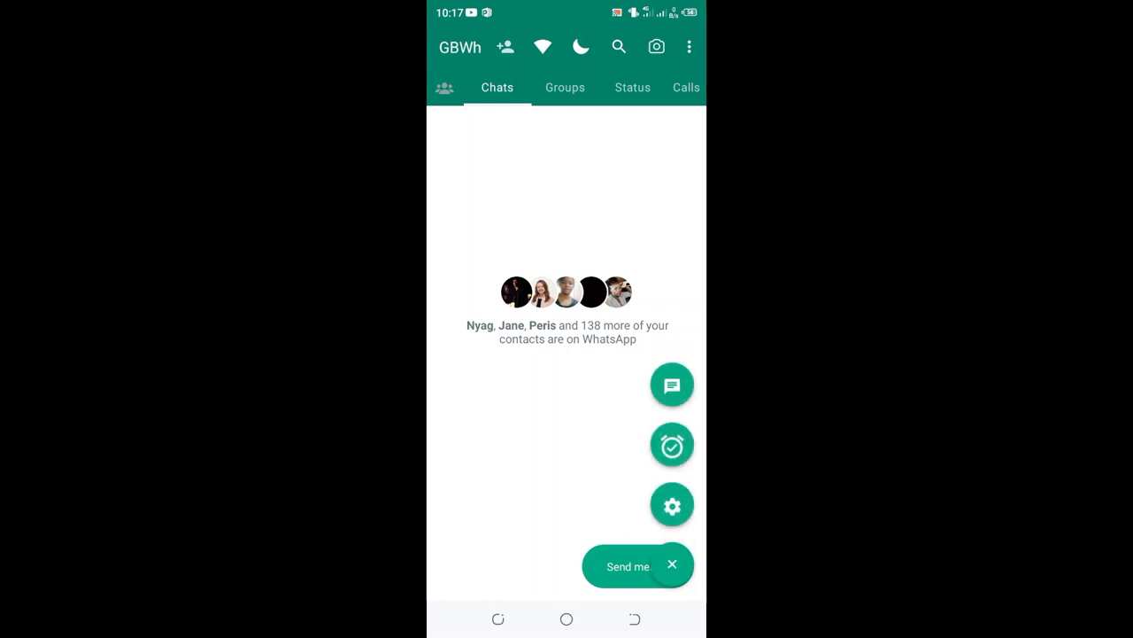
click(671, 384)
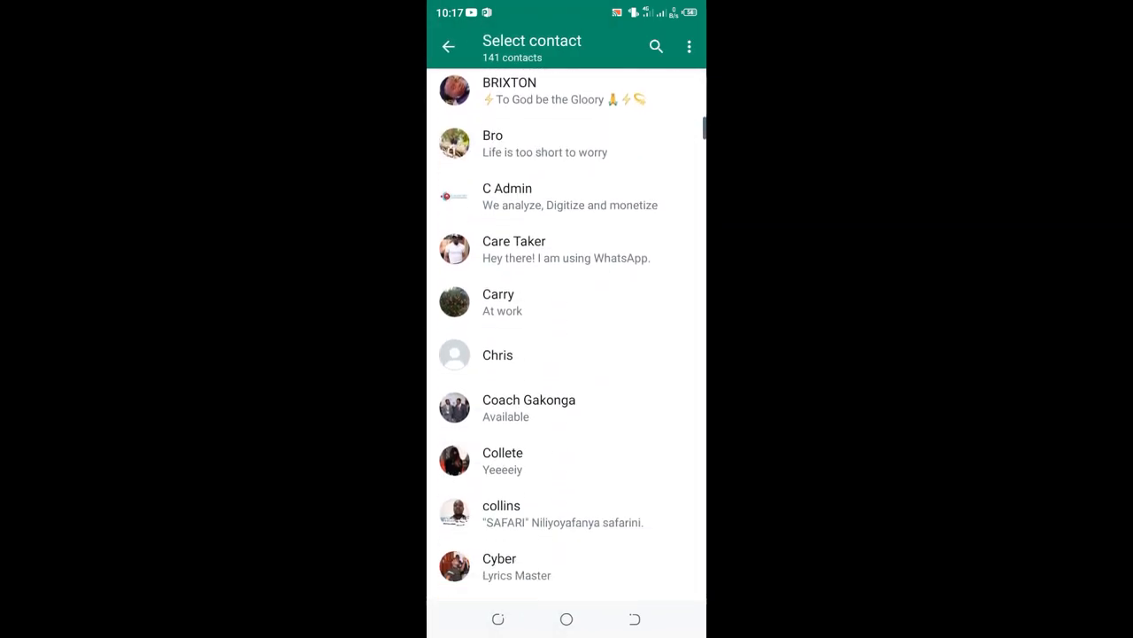
Scroll the contact list down to locate Coach Gakonga
scroll(down, 3)
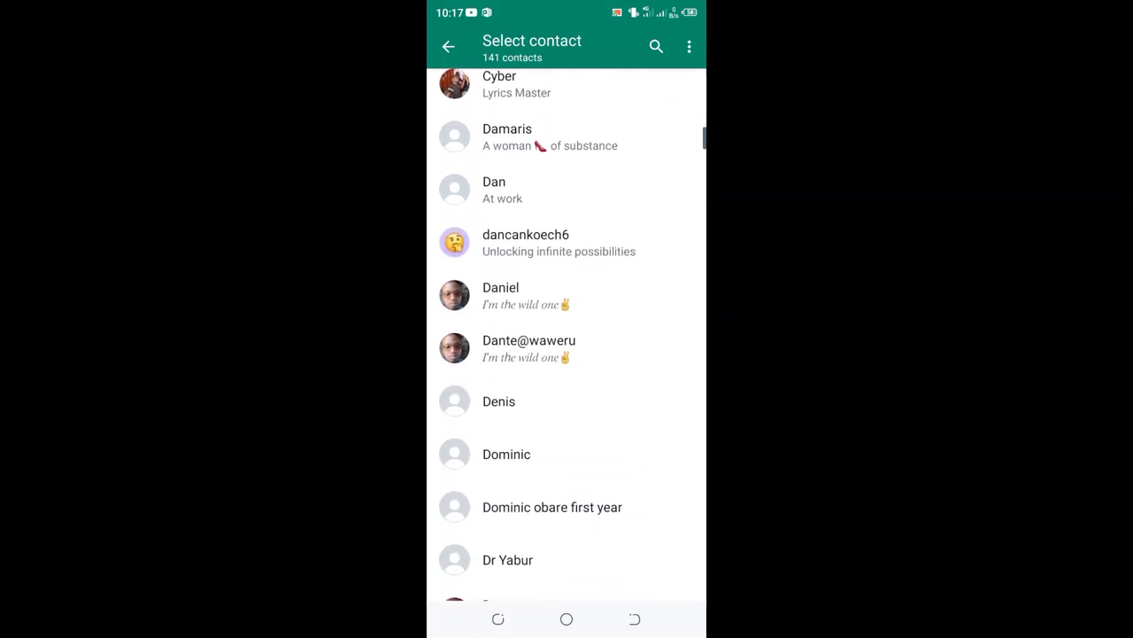
scroll(down, 3)
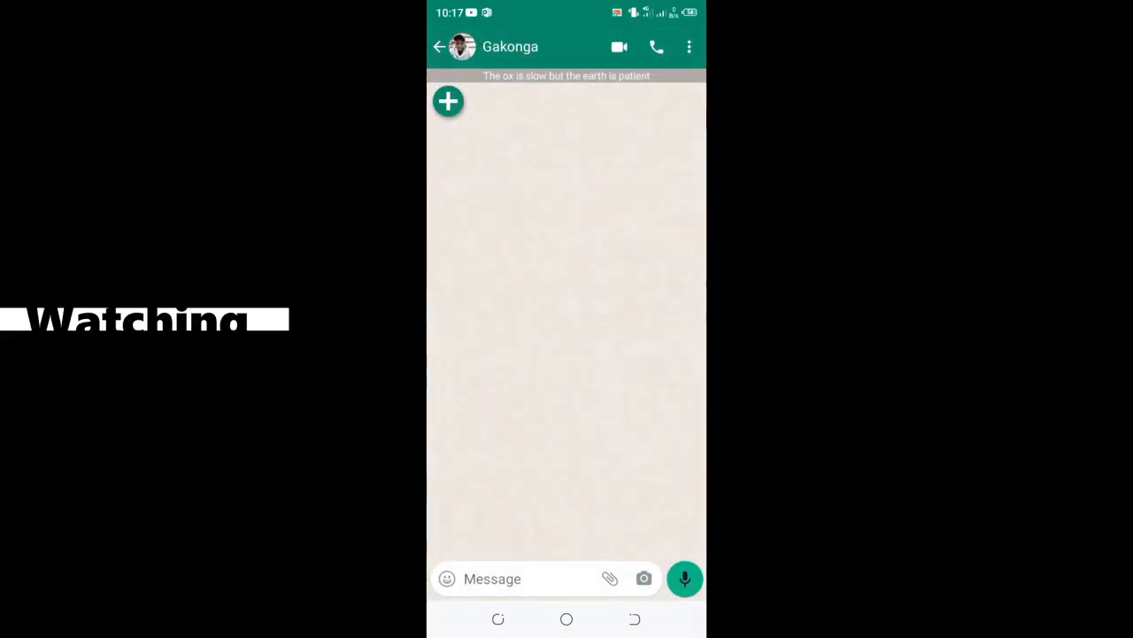
Enable Custom Privacy for Gakonga with Hide View Status checked via View contact, then return to the chat
click(691, 46)
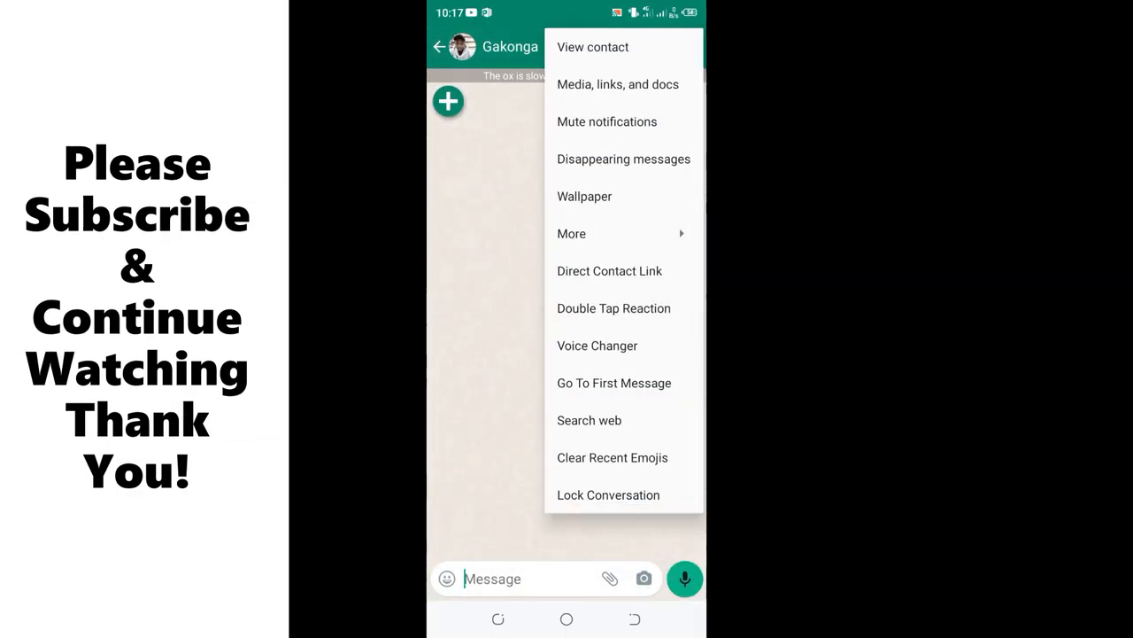
click(591, 46)
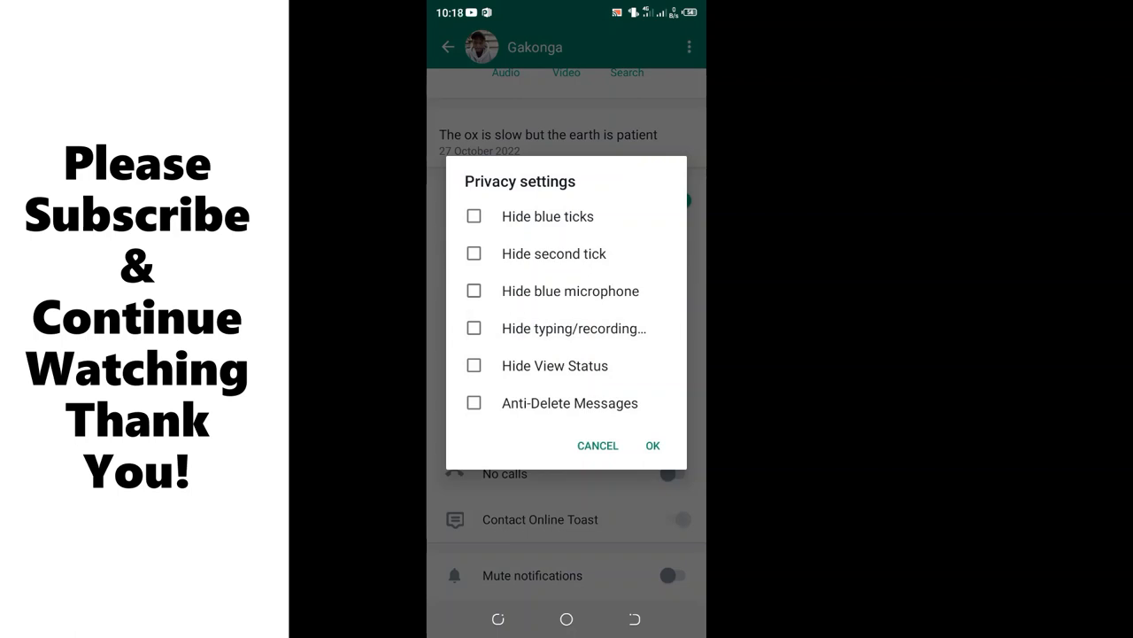
click(475, 364)
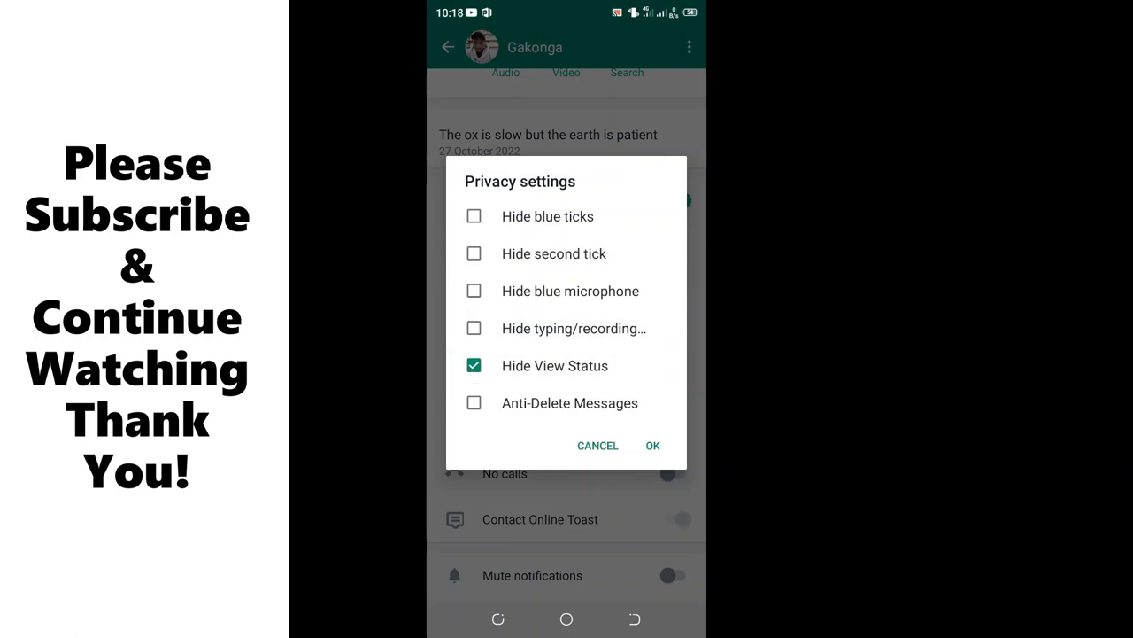
click(652, 446)
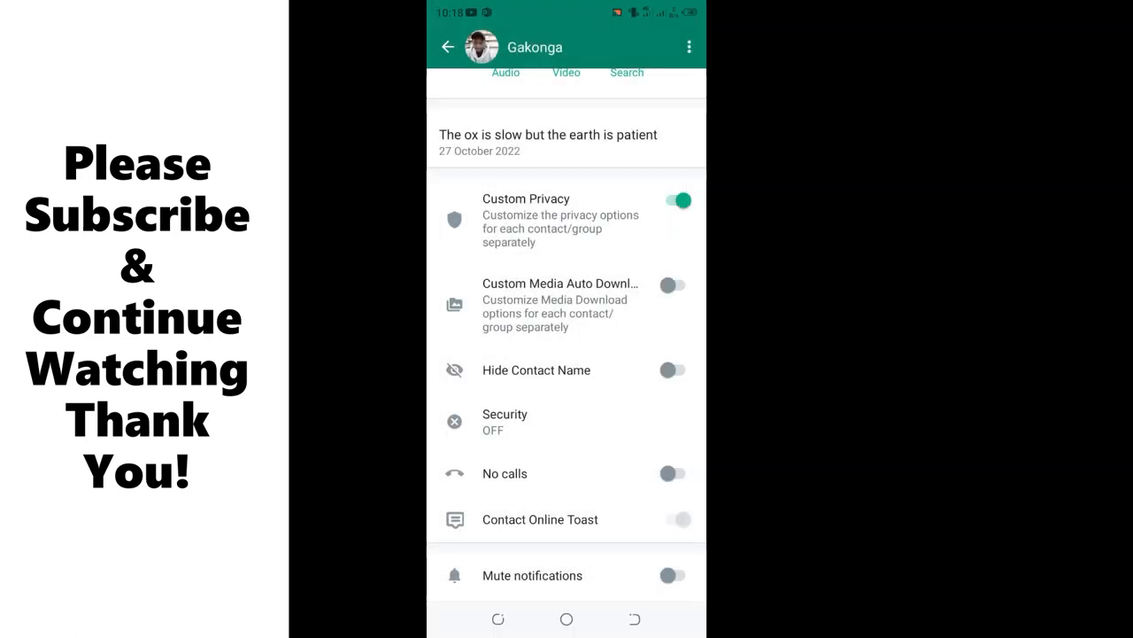
click(446, 46)
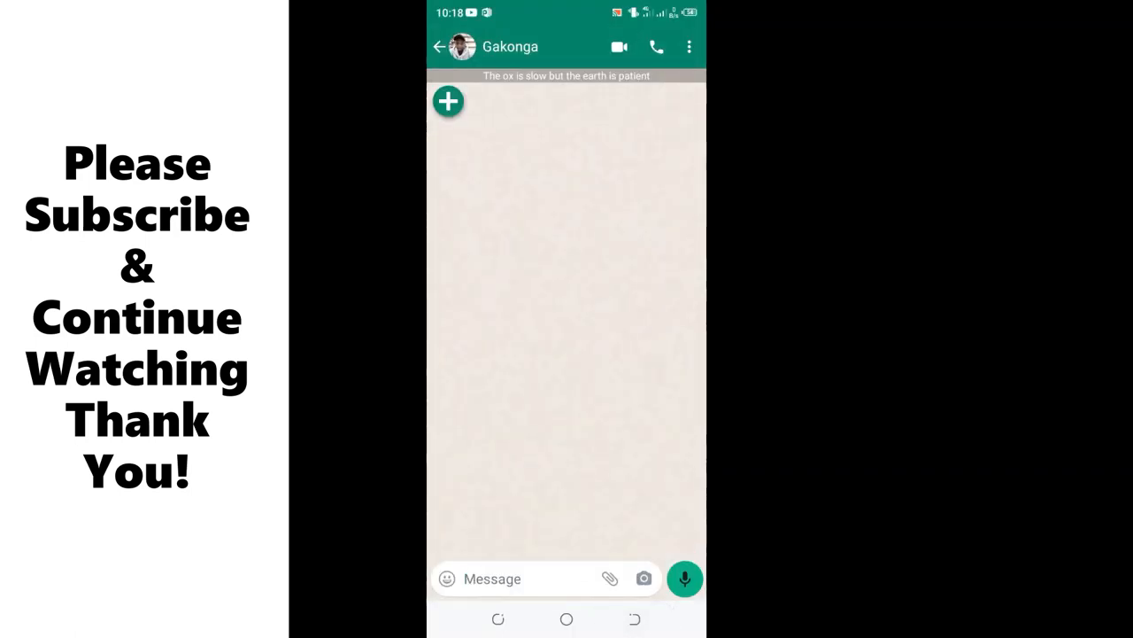
Return to the Chats list and choose Restart GBWhatsApp from the overflow menu
click(435, 46)
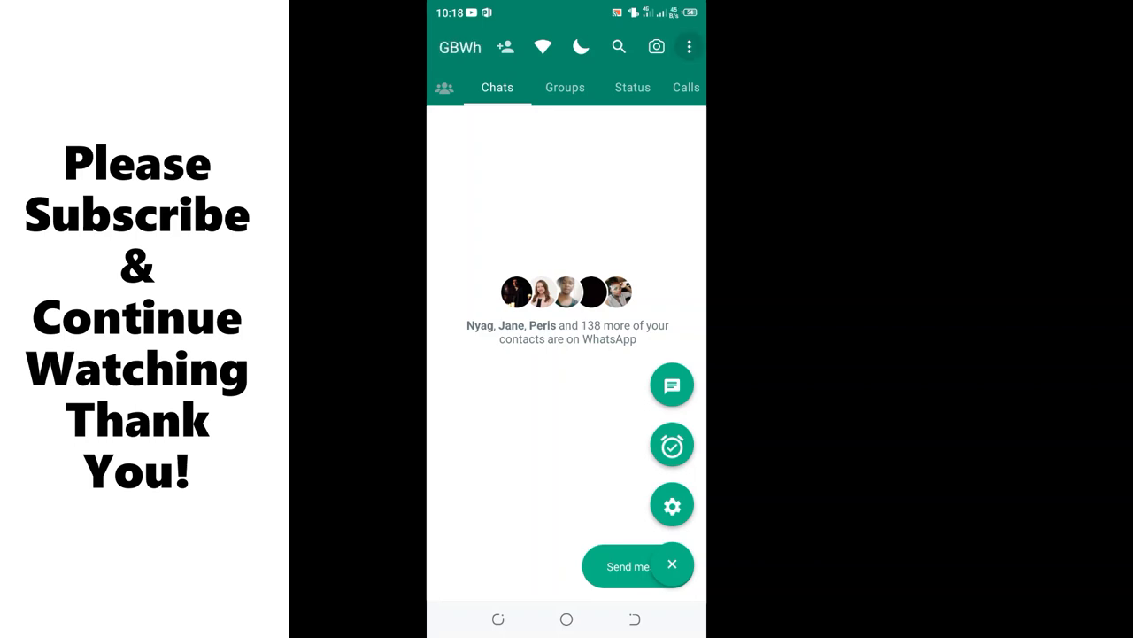
click(689, 46)
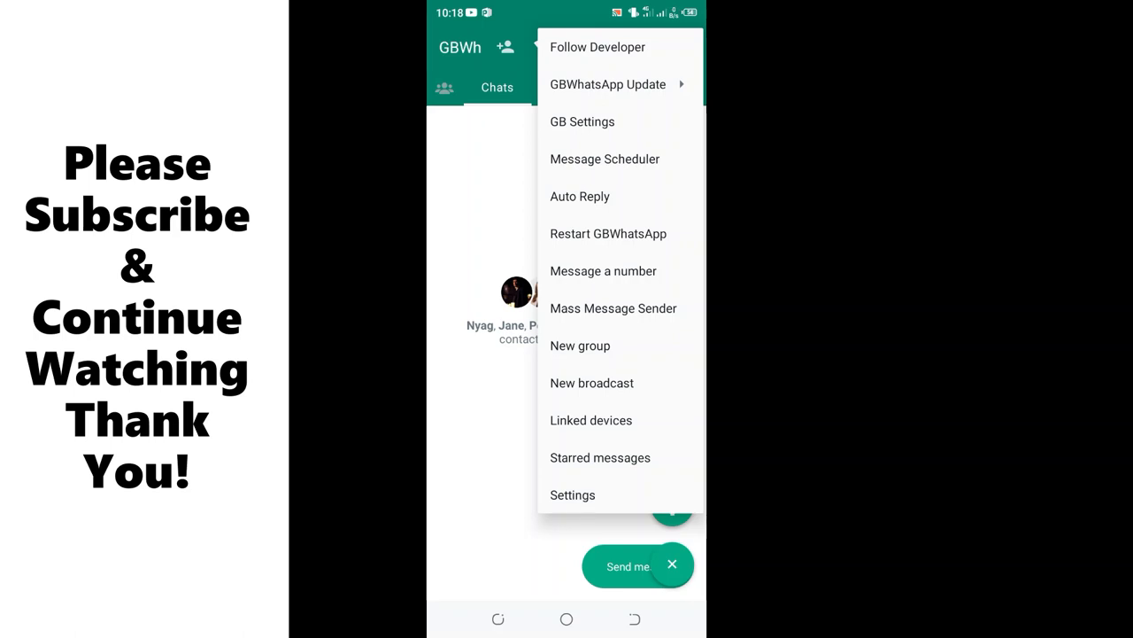
click(609, 234)
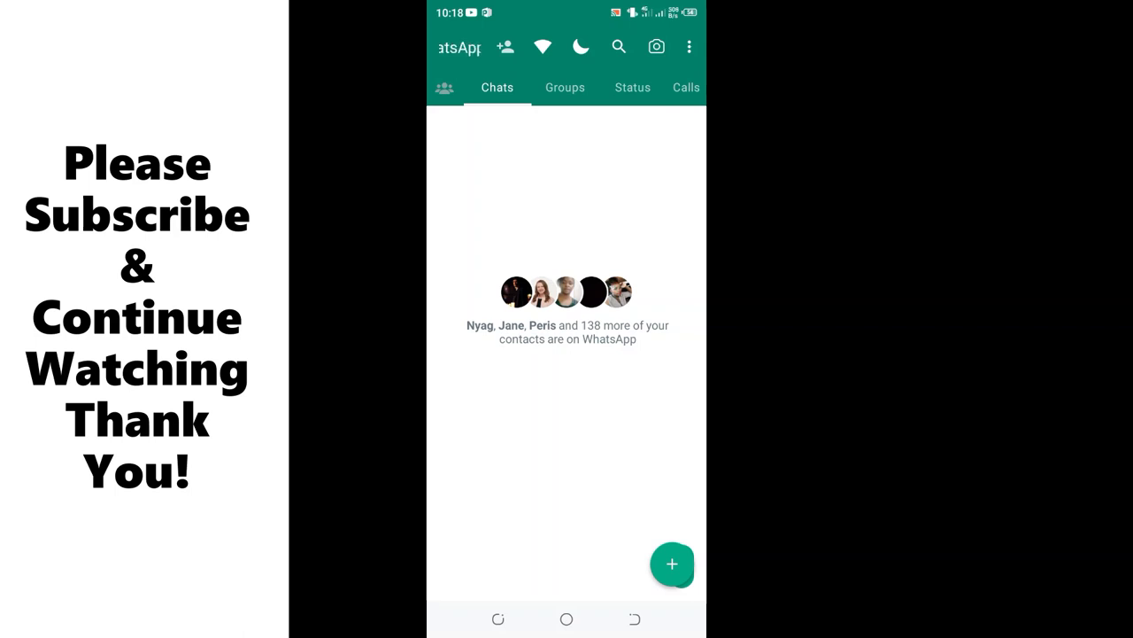
click(673, 563)
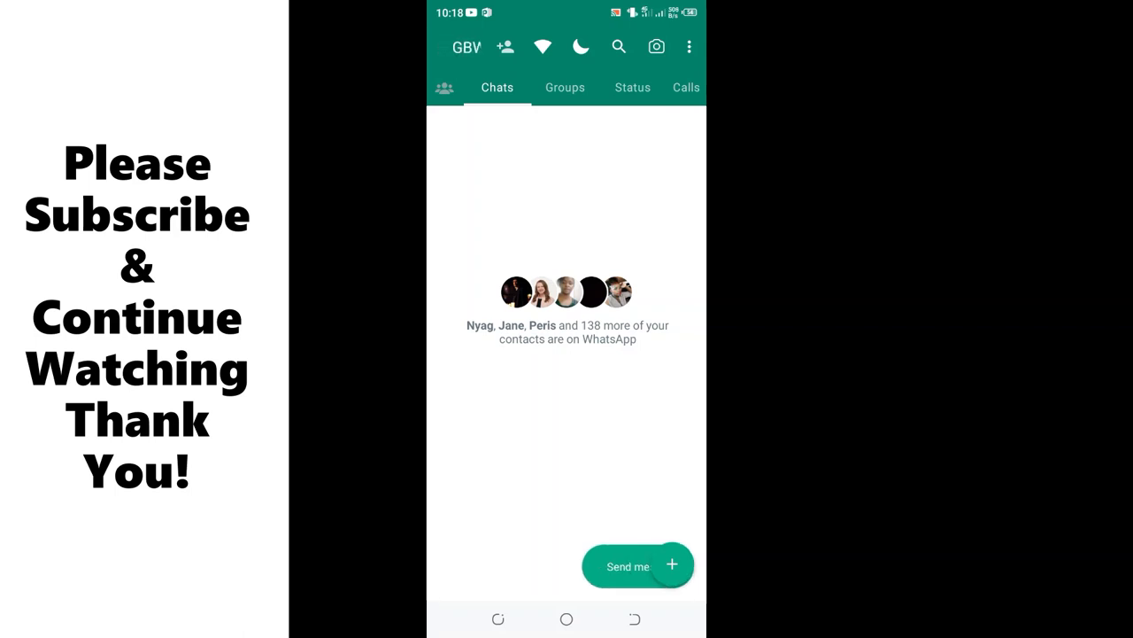